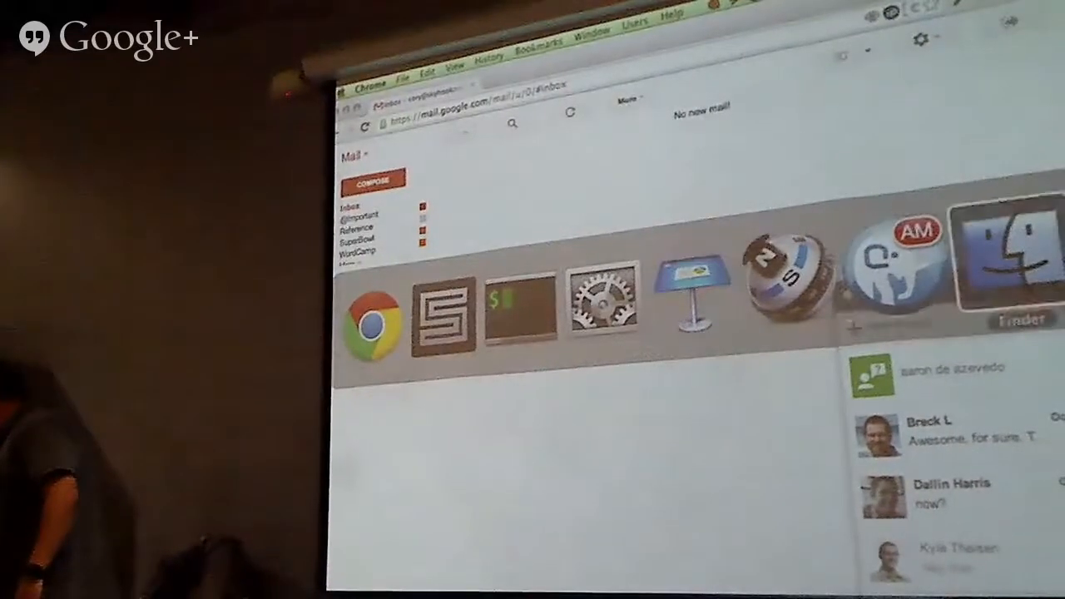
# Bring up the MP723 projector's Displays settings on the Arrangement pane with Mirror Displays checked.
pyautogui.click(603, 299)
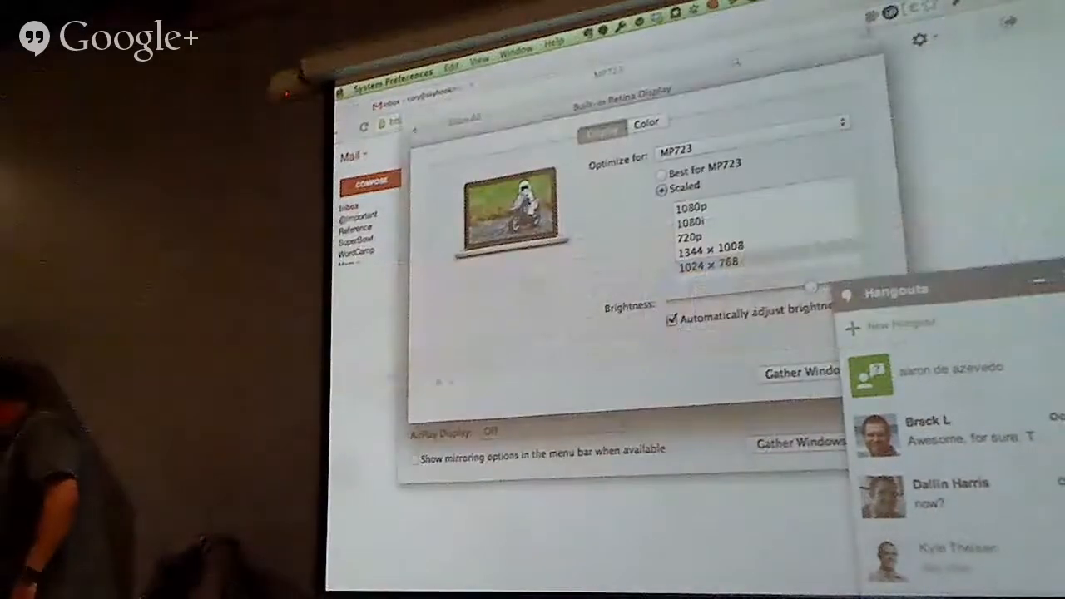
pyautogui.click(612, 130)
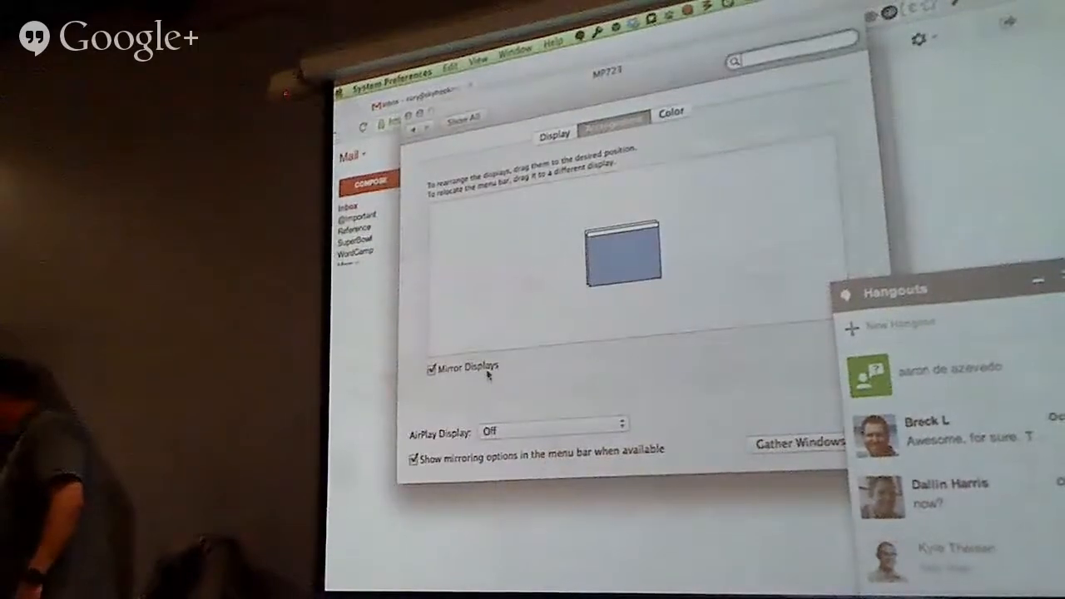